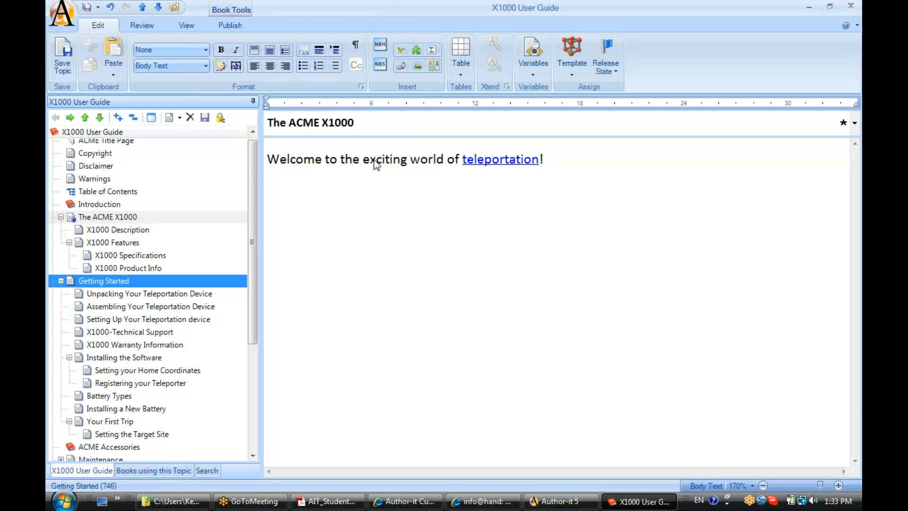
# Step: Place the cursor in the topic text and restore the X1000 User Guide window to a smaller size
pyautogui.click(376, 159)
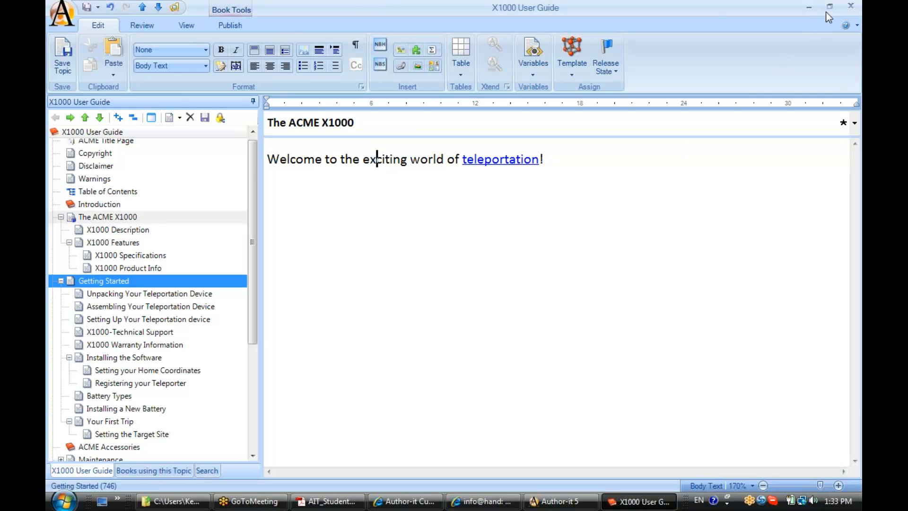
pyautogui.moveTo(830, 7)
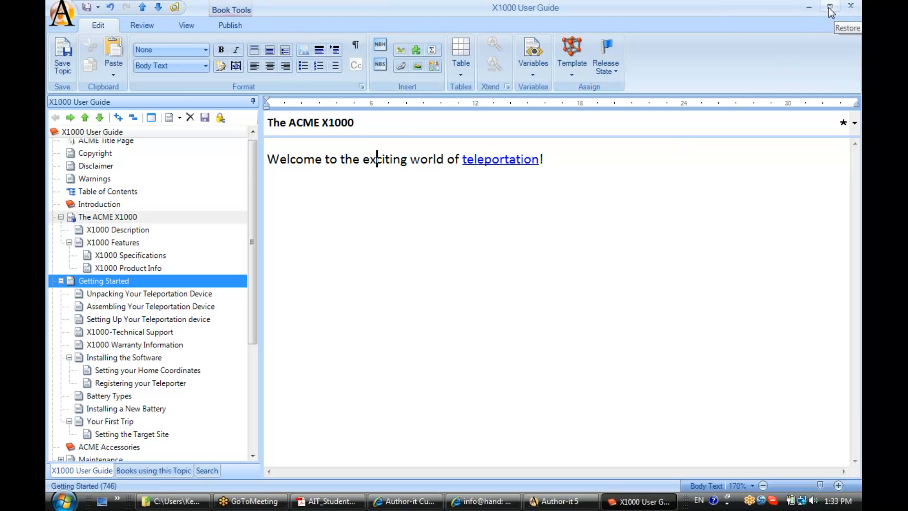
pyautogui.click(830, 7)
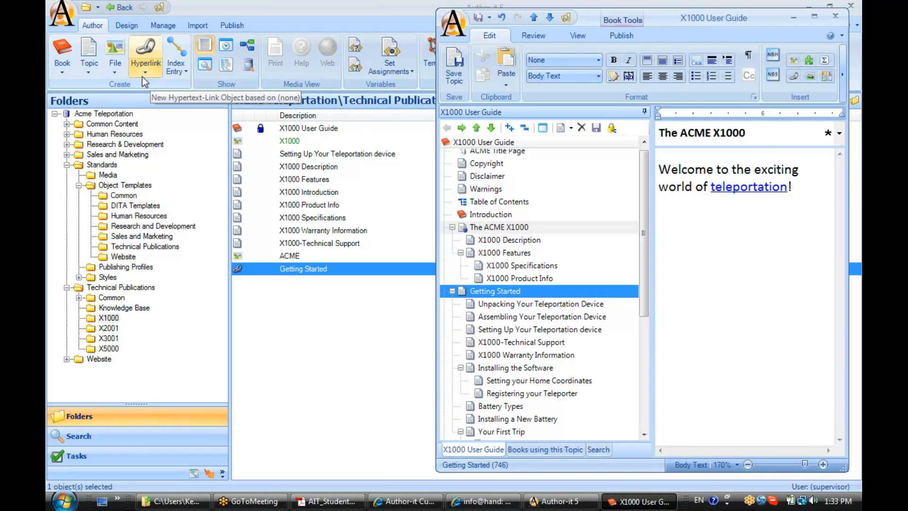
# Step: Review the Hyperlink object types, then bring up the Select Hyperlink dialog from the topic editor
pyautogui.click(154, 72)
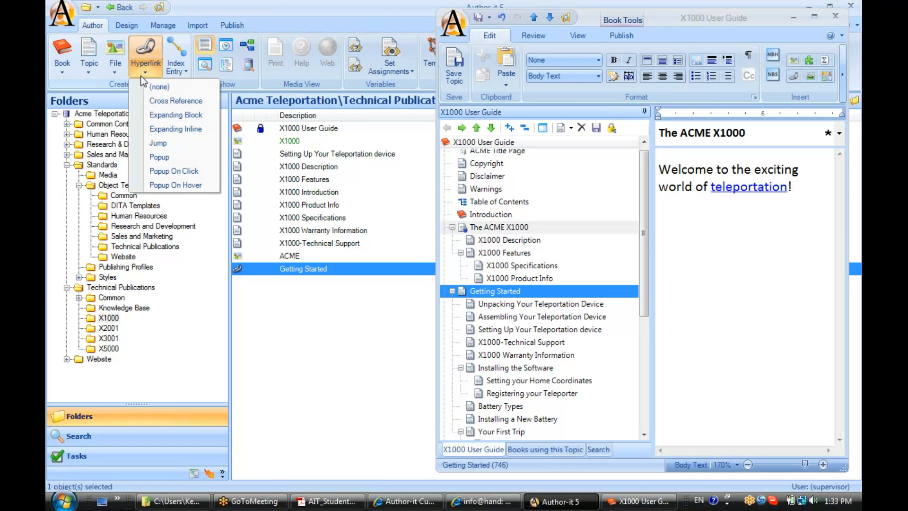
pyautogui.moveTo(158, 143)
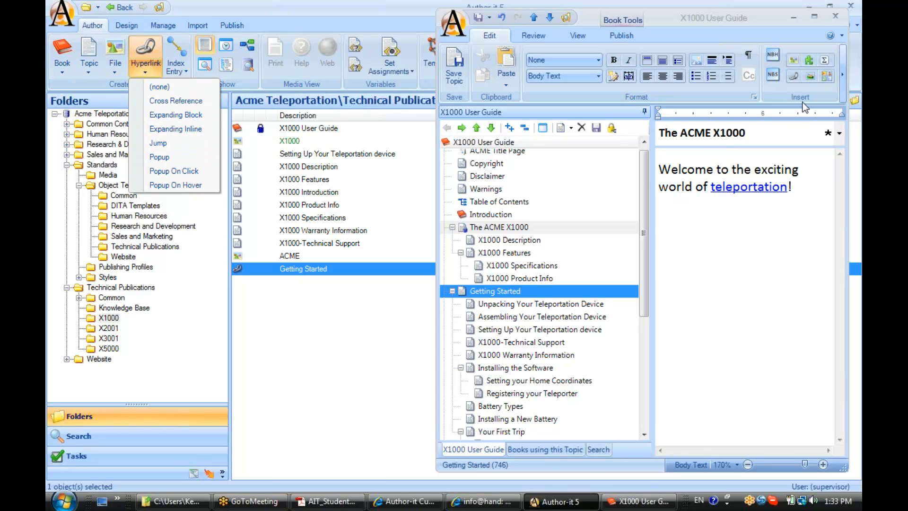
pyautogui.moveTo(794, 76)
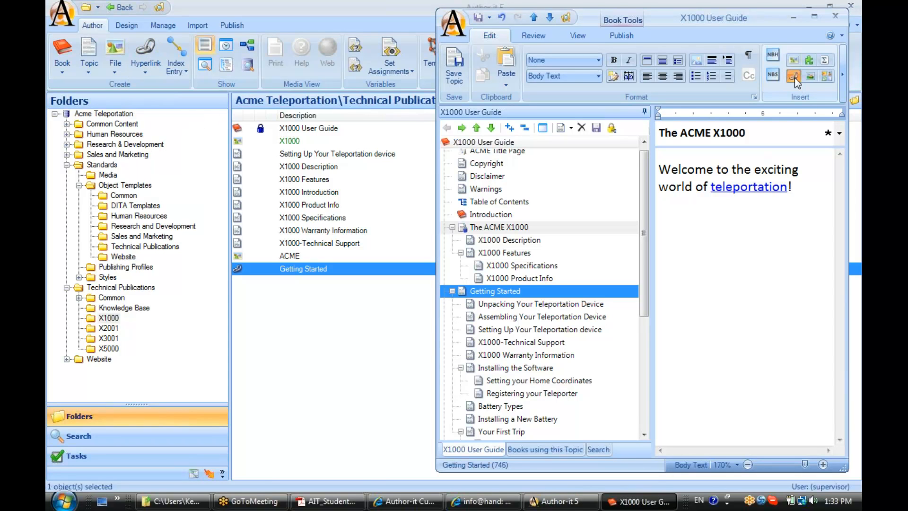
pyautogui.click(795, 75)
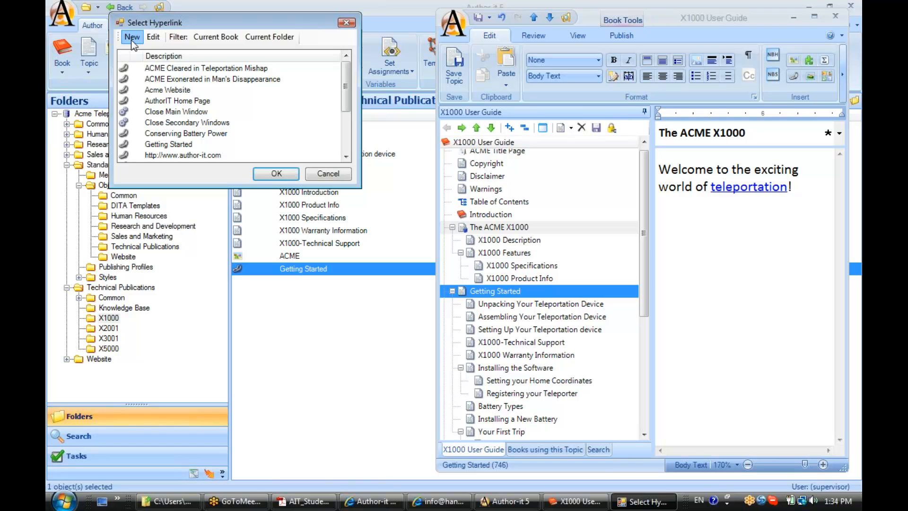
pyautogui.click(132, 37)
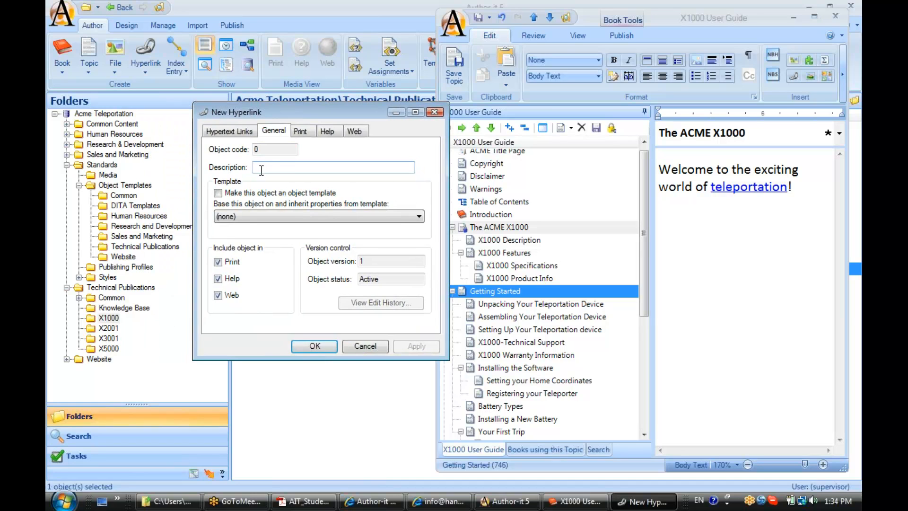
pyautogui.write('www.')
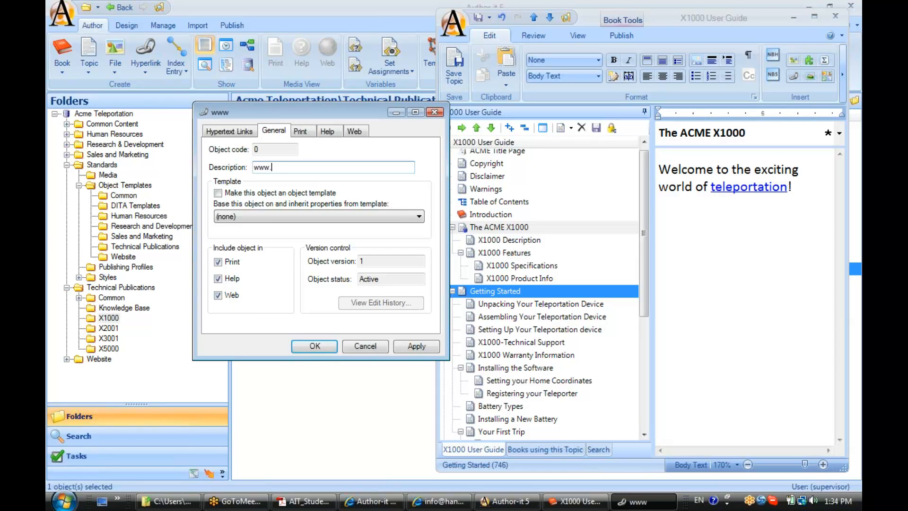
pyautogui.write('author')
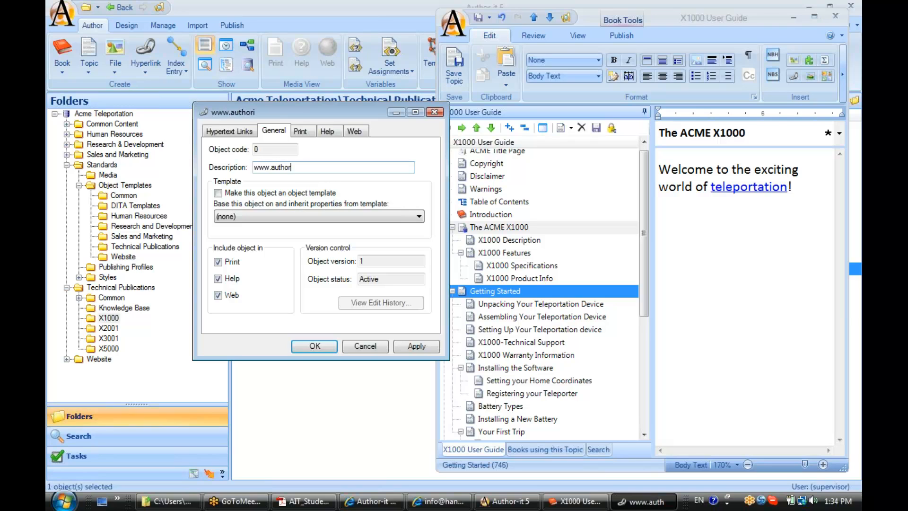
pyautogui.write('it.com')
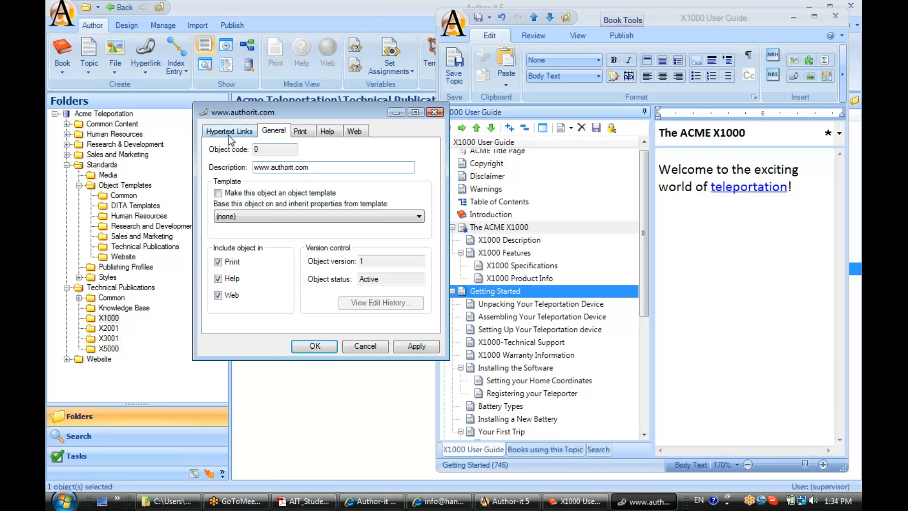
pyautogui.click(229, 131)
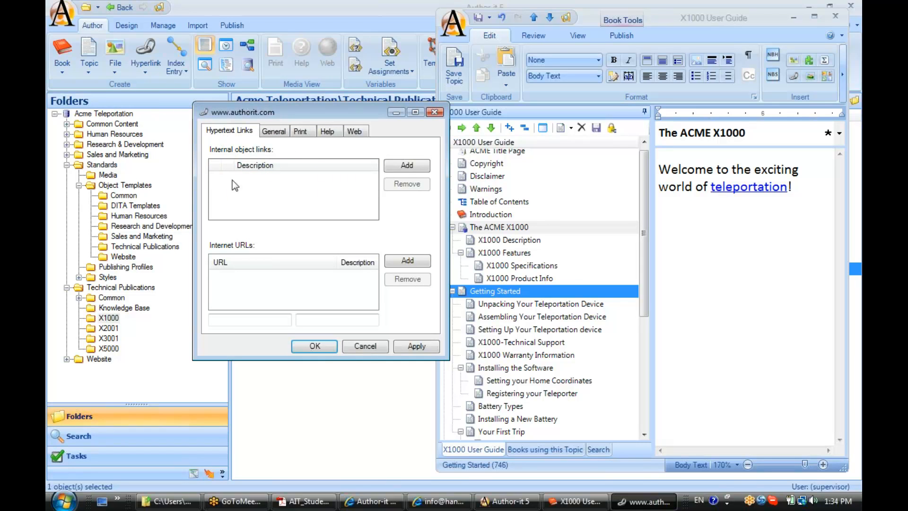
pyautogui.moveTo(291, 193)
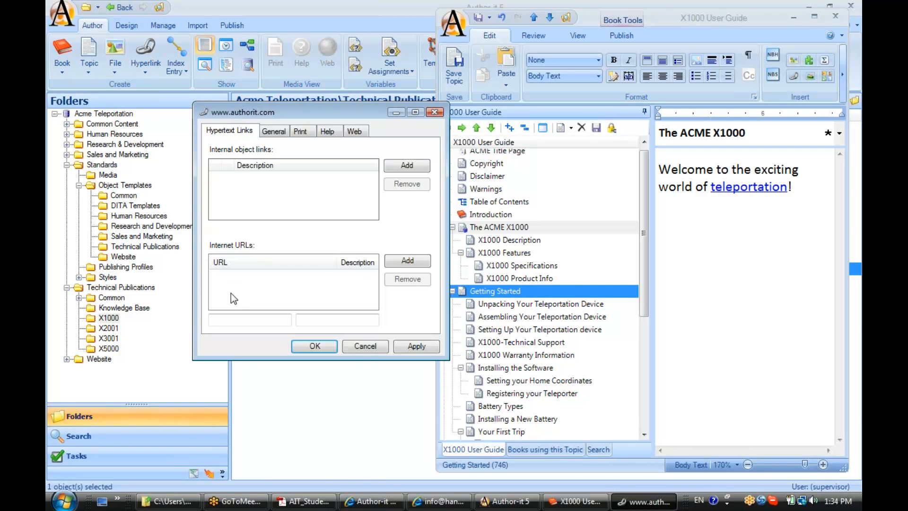
pyautogui.click(249, 319)
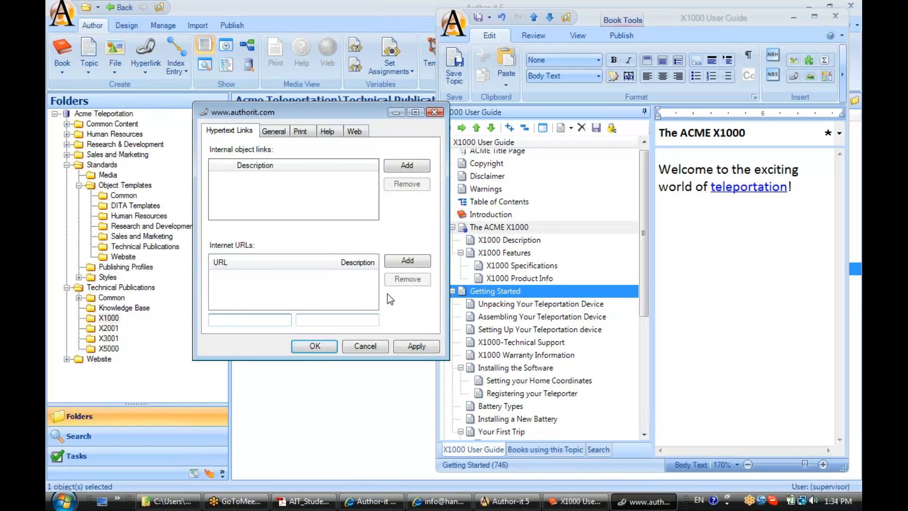
pyautogui.click(407, 261)
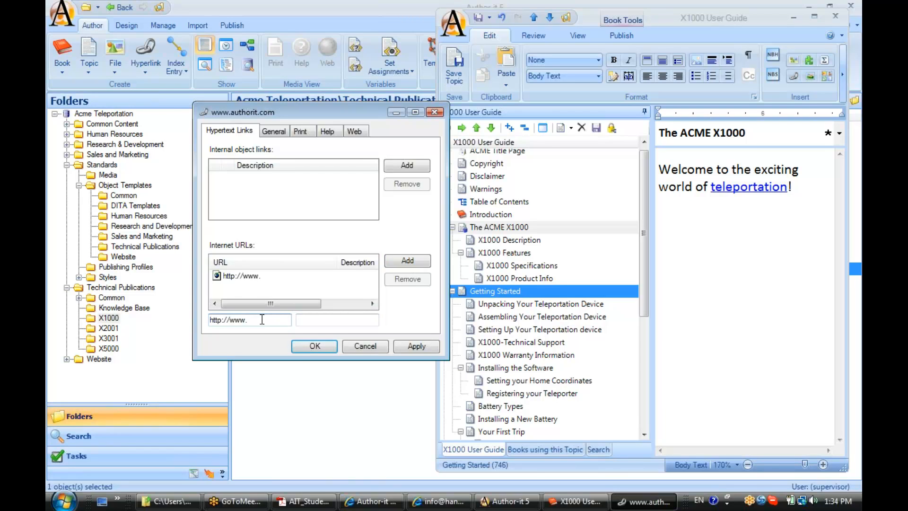
pyautogui.write('authorit.com')
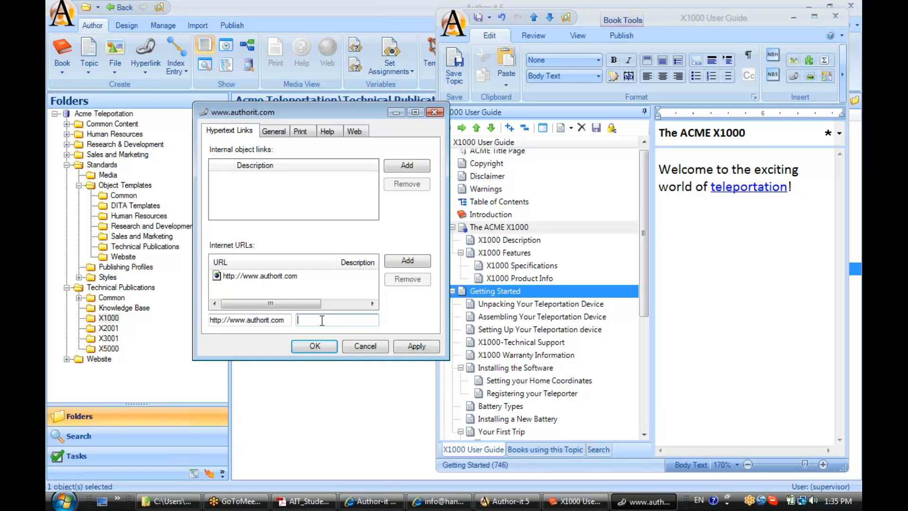
pyautogui.write('Author-it Software')
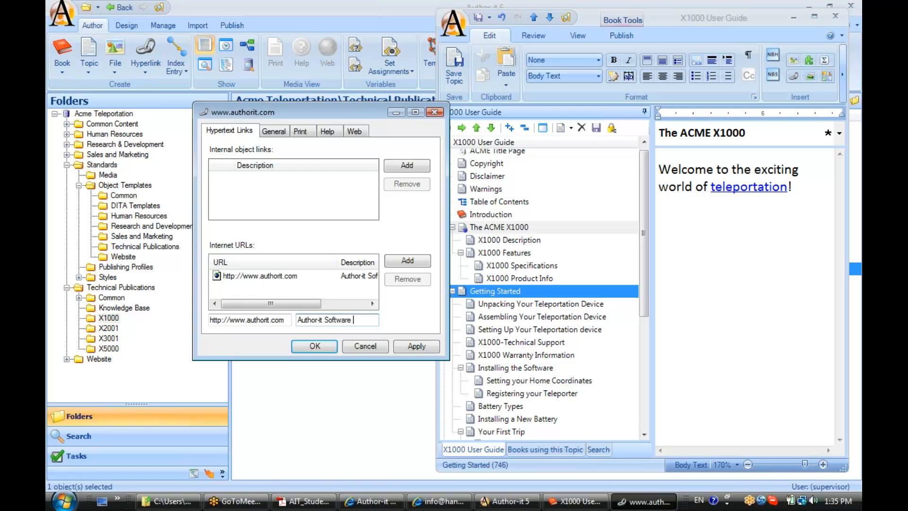
pyautogui.write('Corporation')
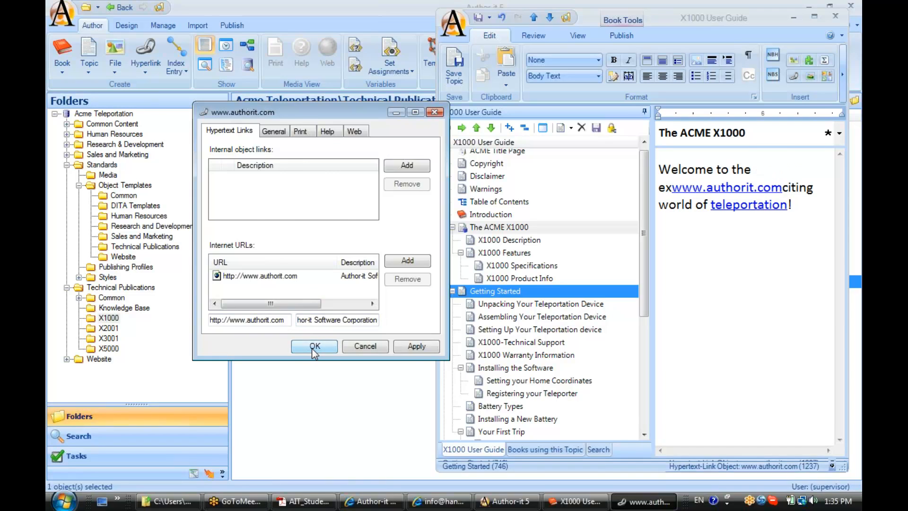
pyautogui.click(314, 347)
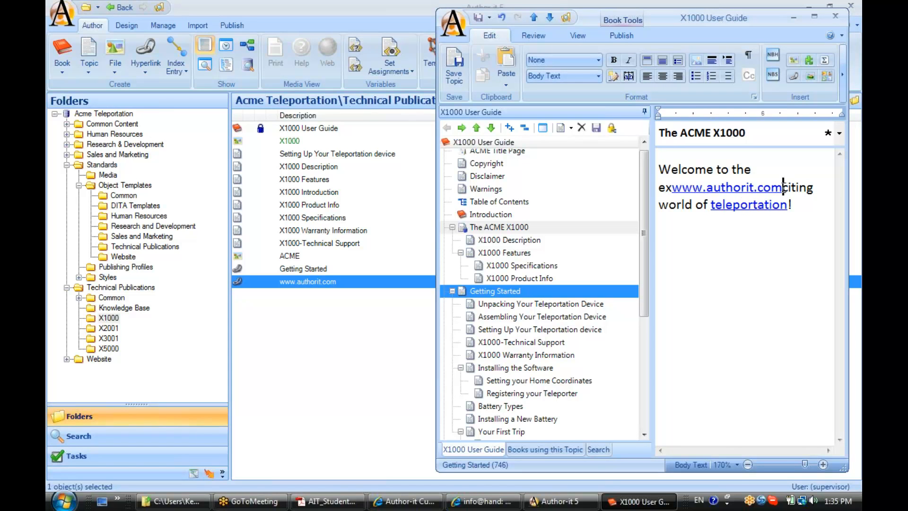
pyautogui.doubleClick(726, 187)
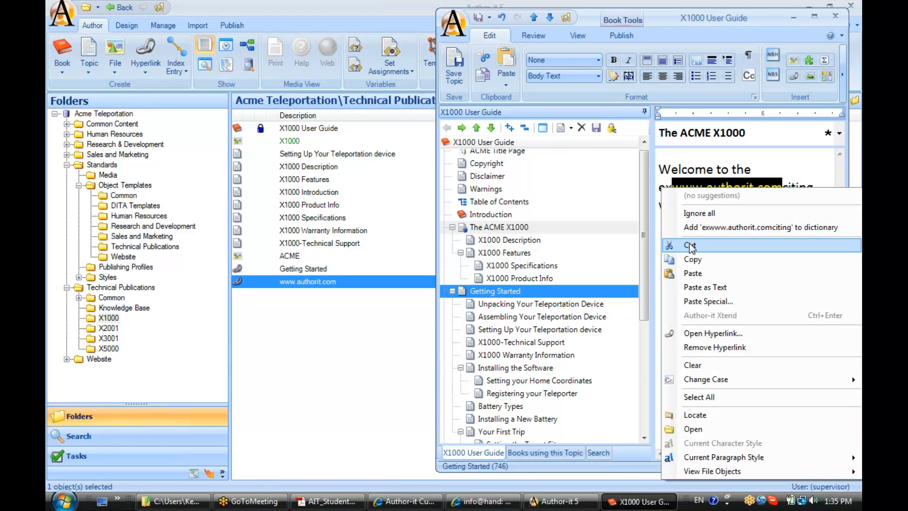
pyautogui.click(691, 245)
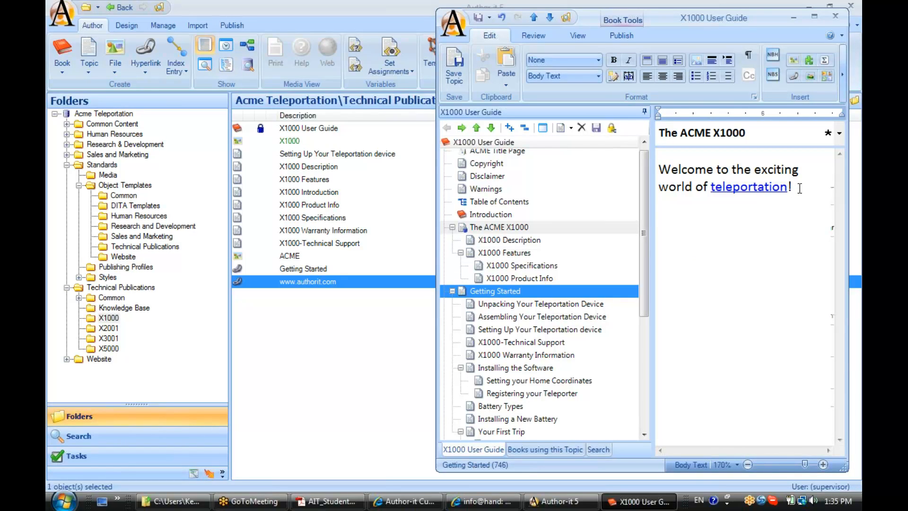
pyautogui.rightClick(799, 187)
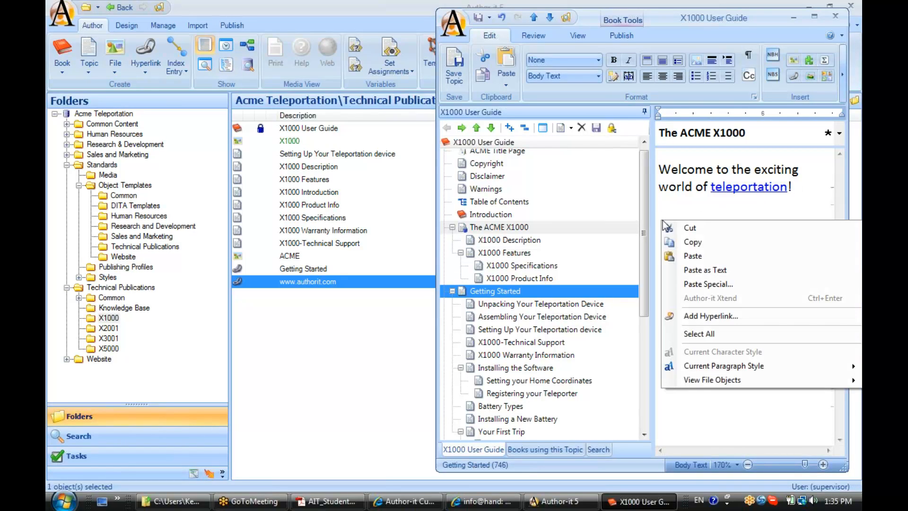
pyautogui.click(693, 256)
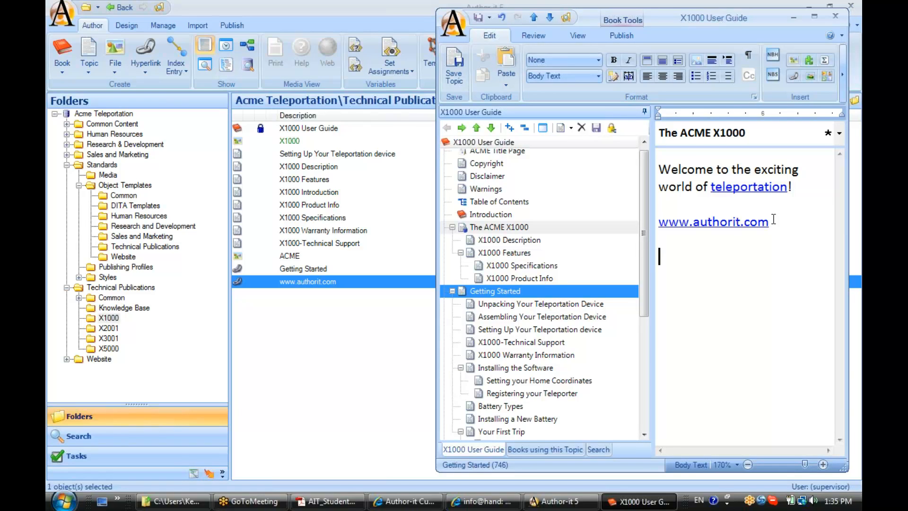
pyautogui.moveTo(795, 76)
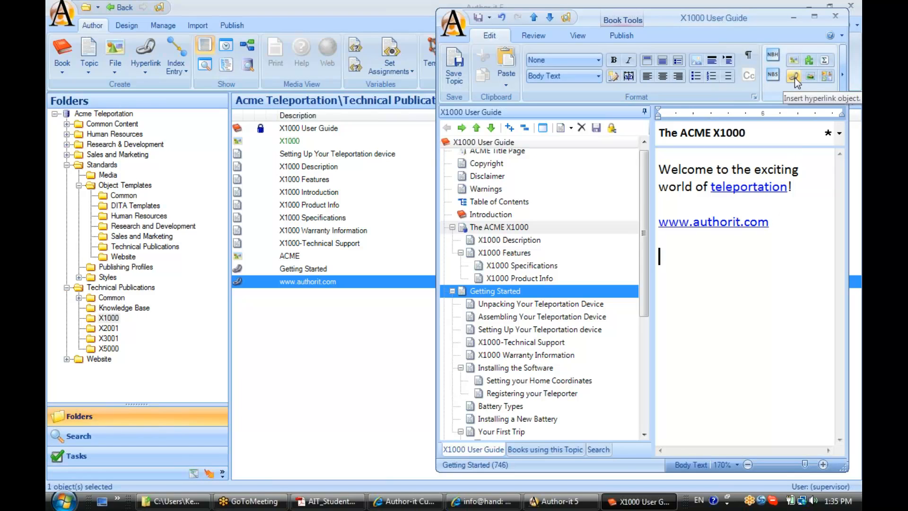
pyautogui.click(794, 75)
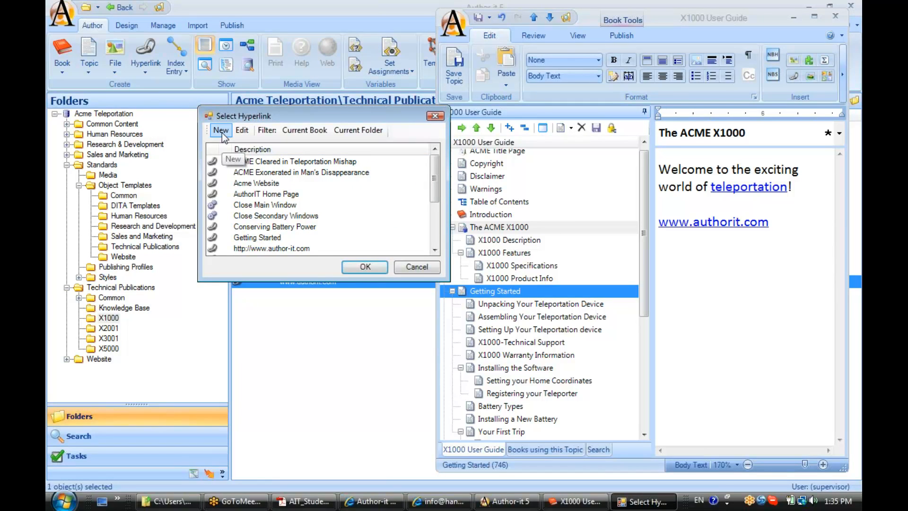
pyautogui.click(221, 130)
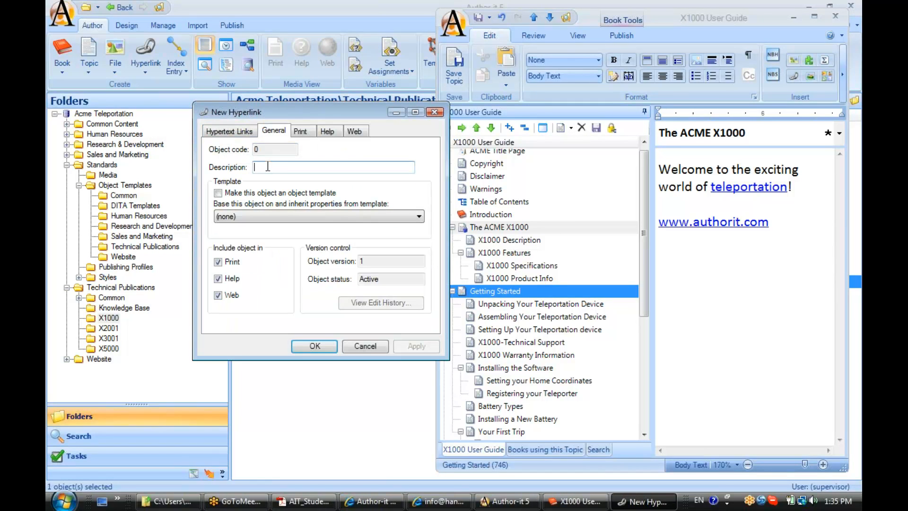
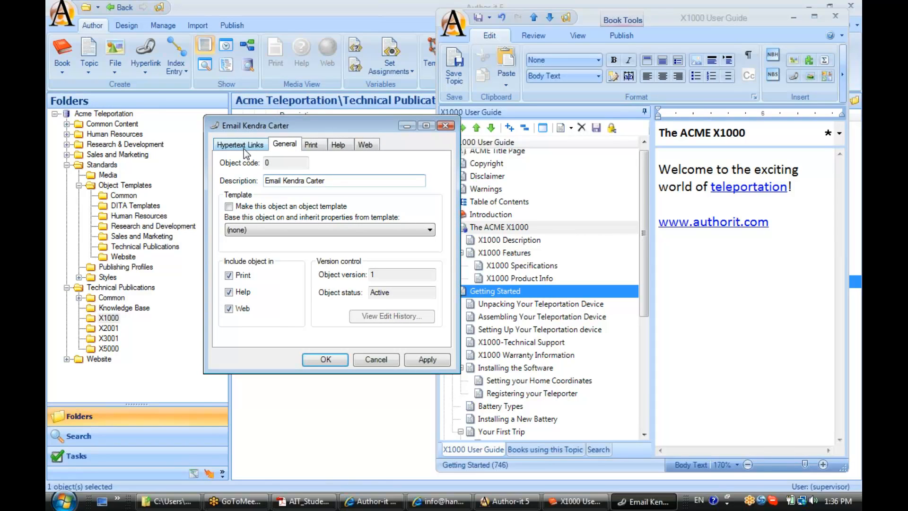
pyautogui.click(344, 180)
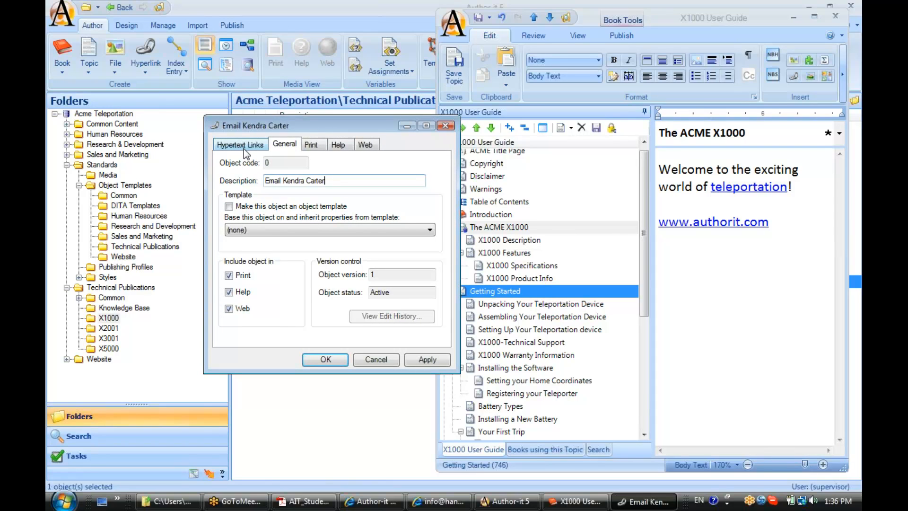
pyautogui.click(240, 144)
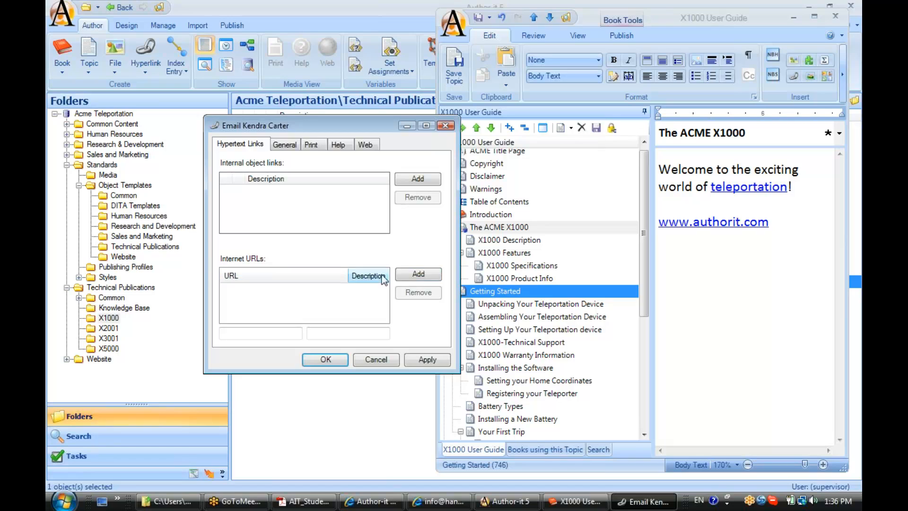
pyautogui.click(418, 274)
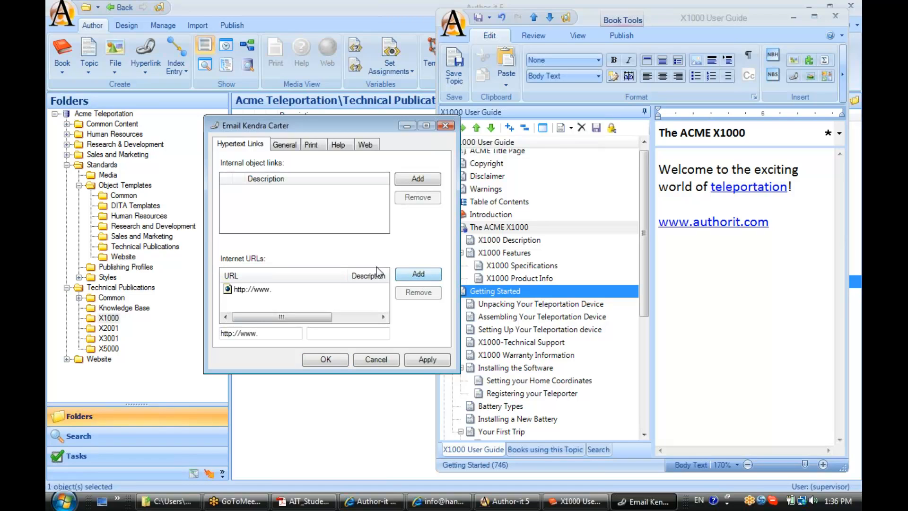
pyautogui.tripleClick(259, 333)
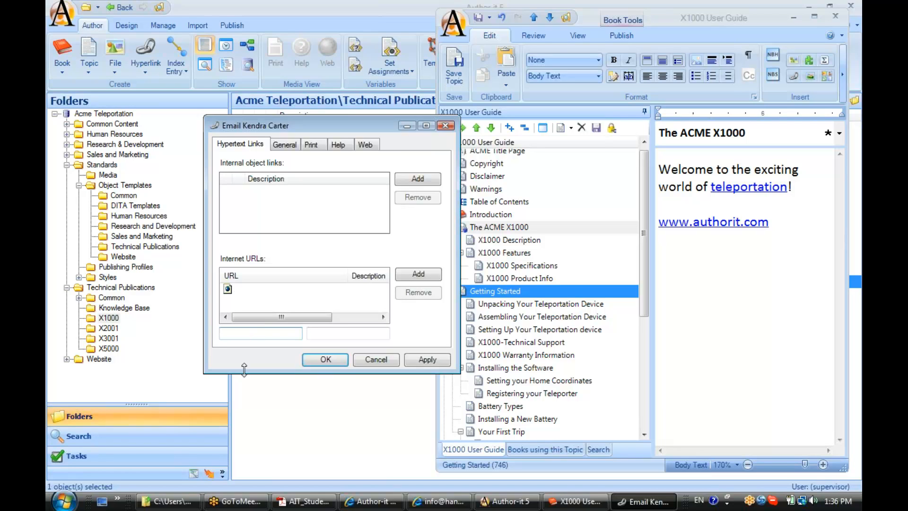
pyautogui.write('mail')
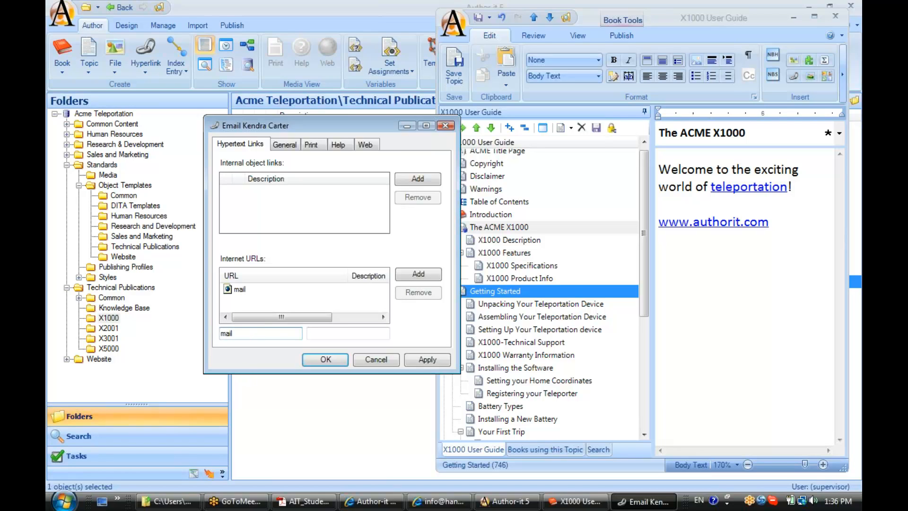
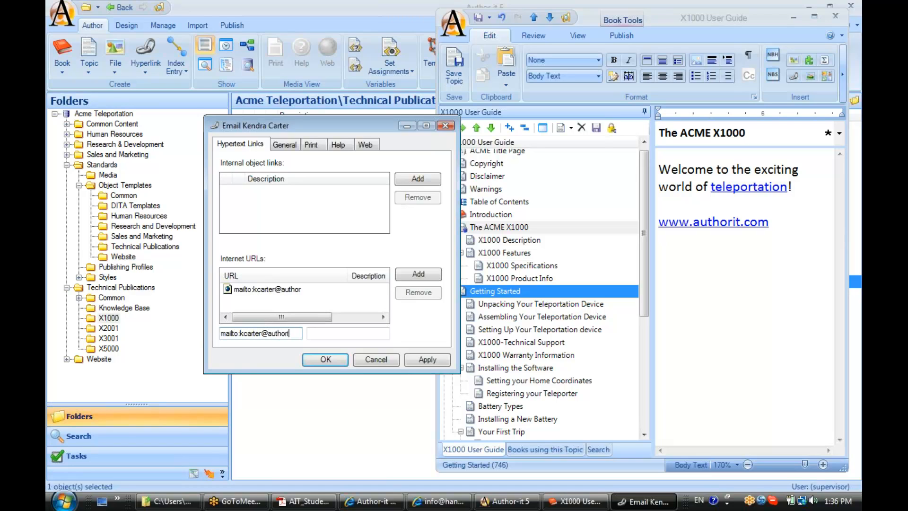
pyautogui.write('E')
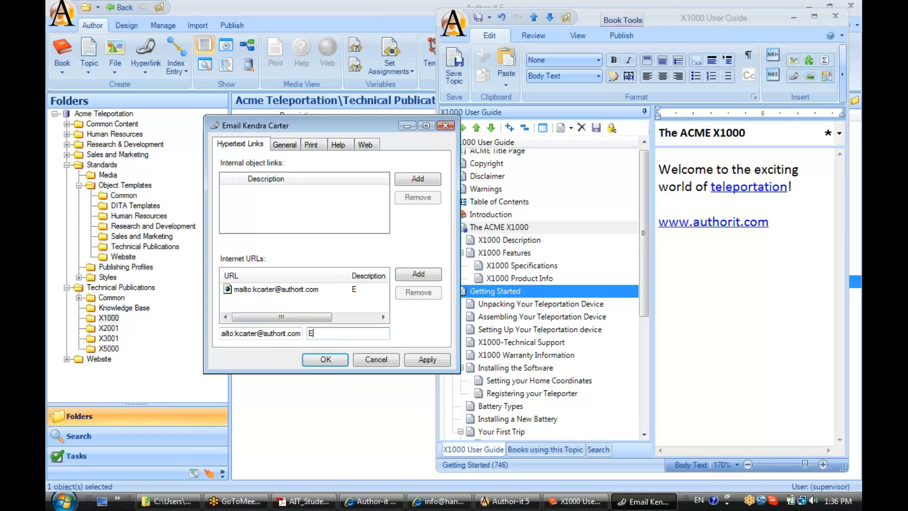
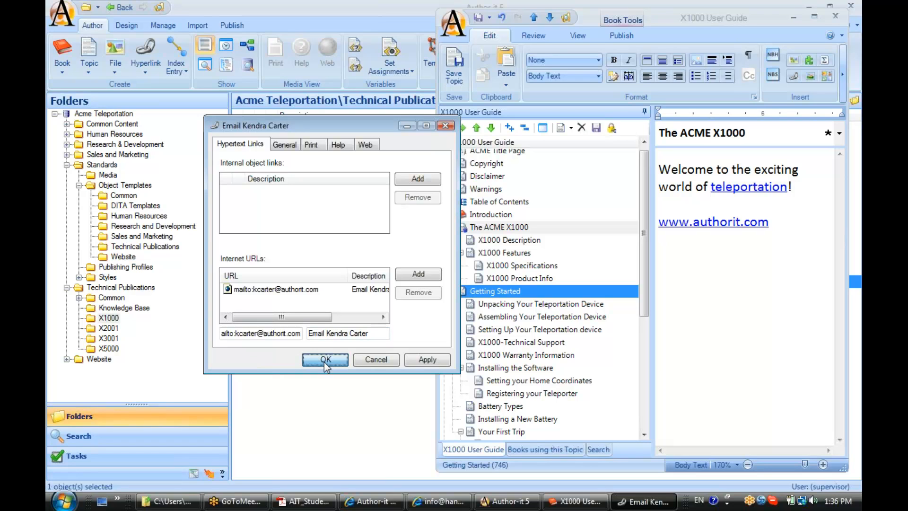
pyautogui.click(324, 359)
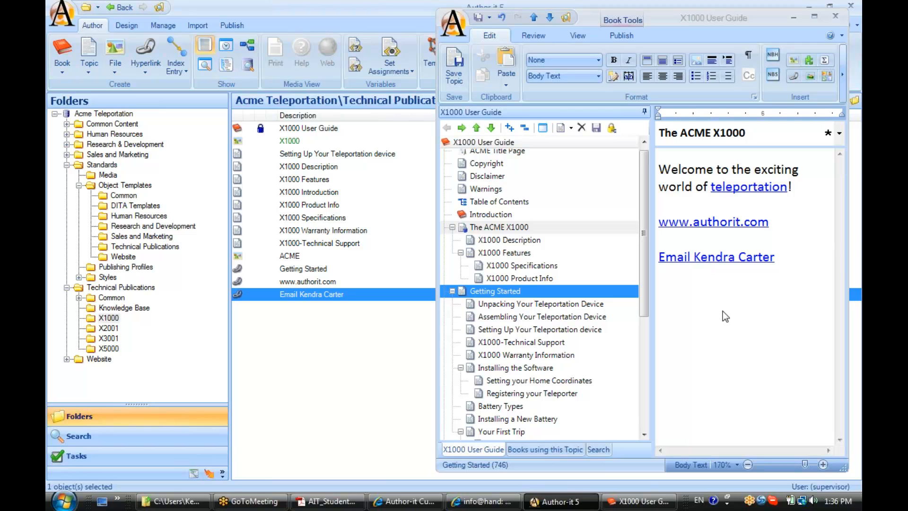
pyautogui.moveTo(677, 280)
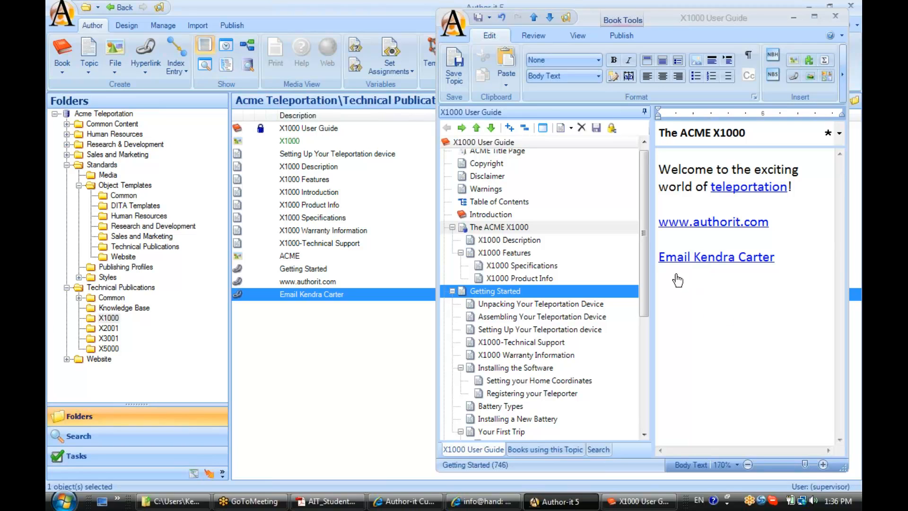
pyautogui.moveTo(727, 294)
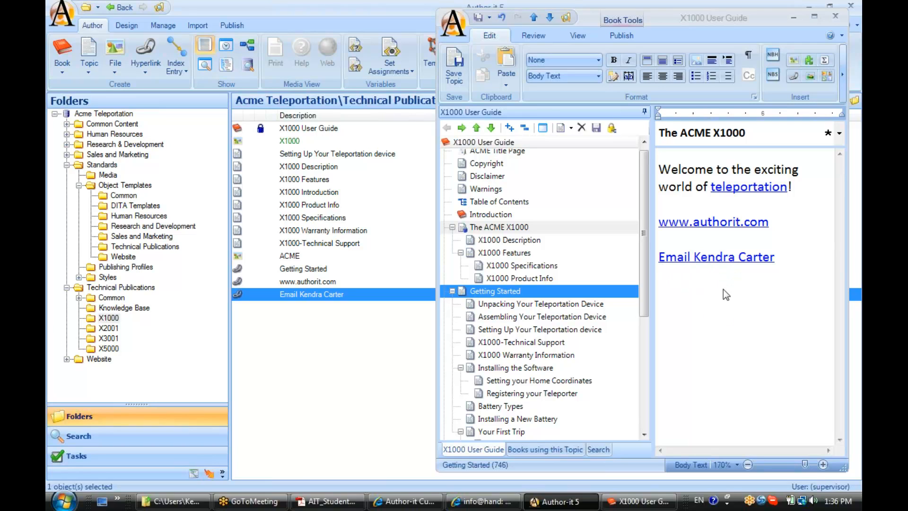
pyautogui.moveTo(739, 299)
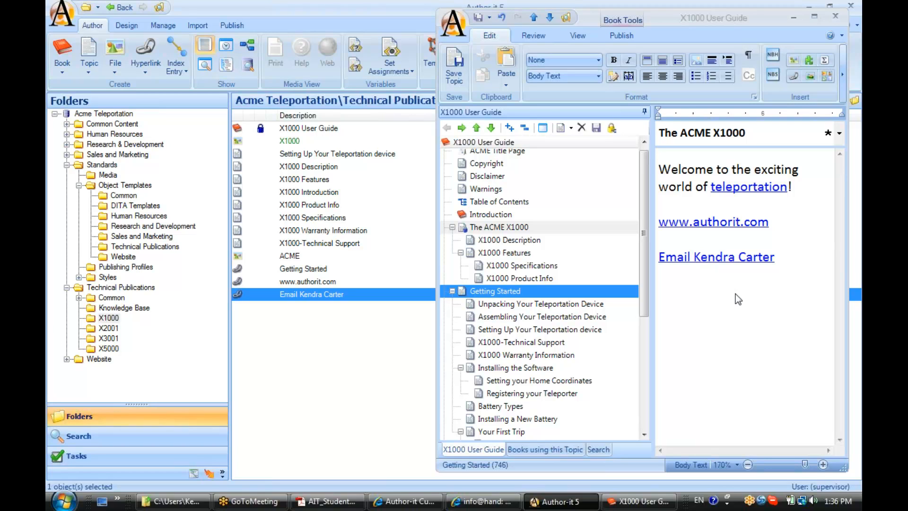
pyautogui.moveTo(721, 293)
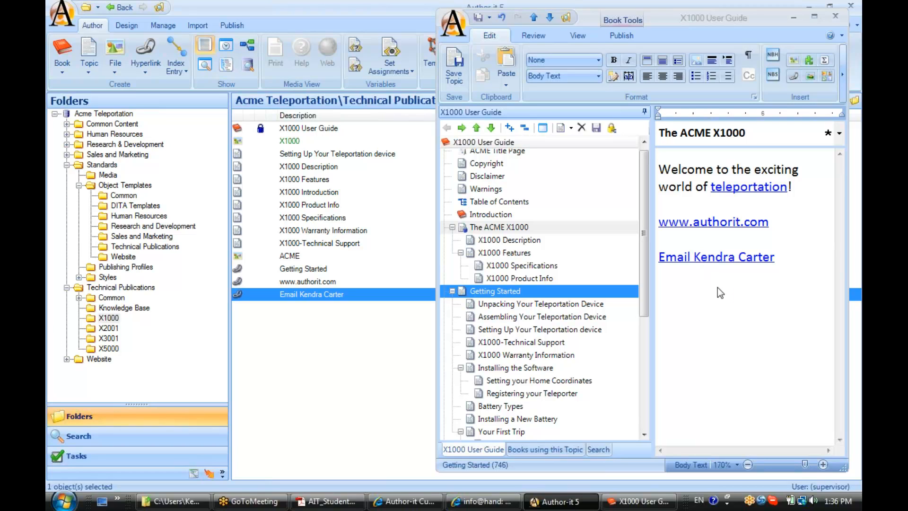